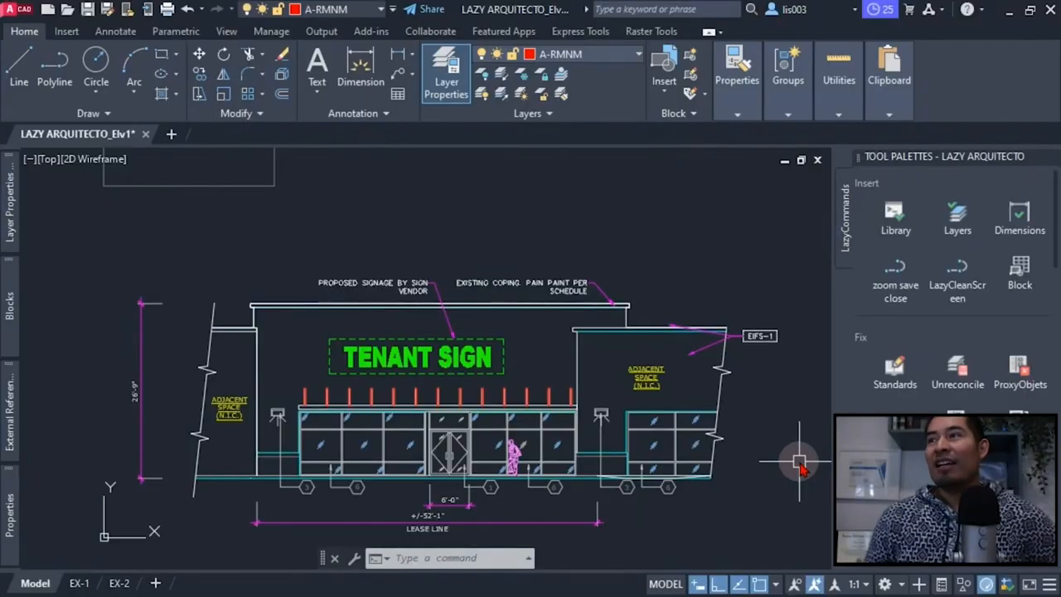
mouse_move(687, 333)
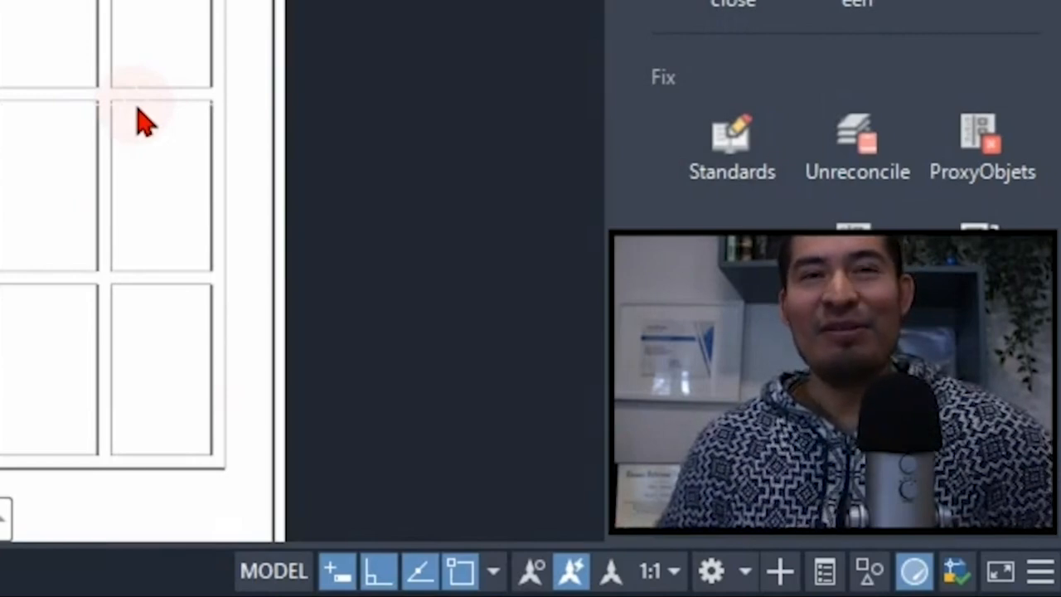
mouse_move(124, 130)
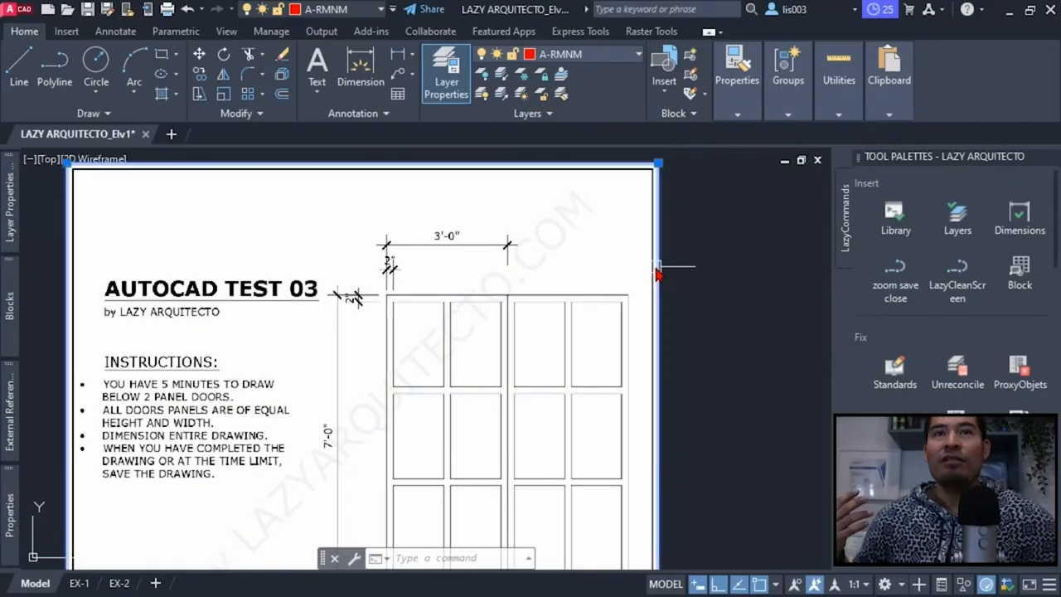
Select the door-panel raster image, show the Raster Tools ribbon, and cancel the pending command.
left_click(539, 290)
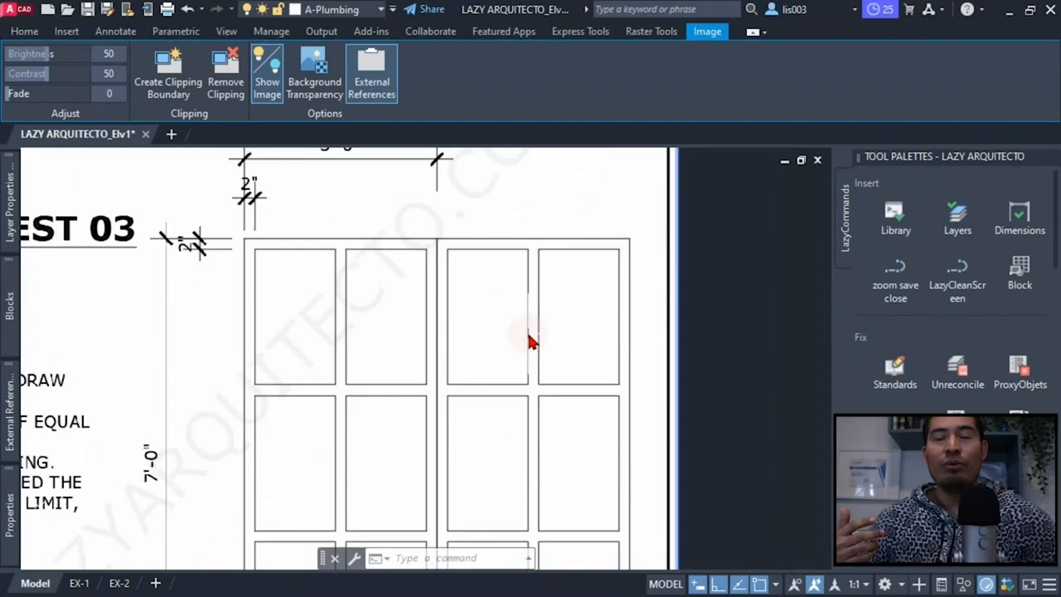
mouse_move(545, 325)
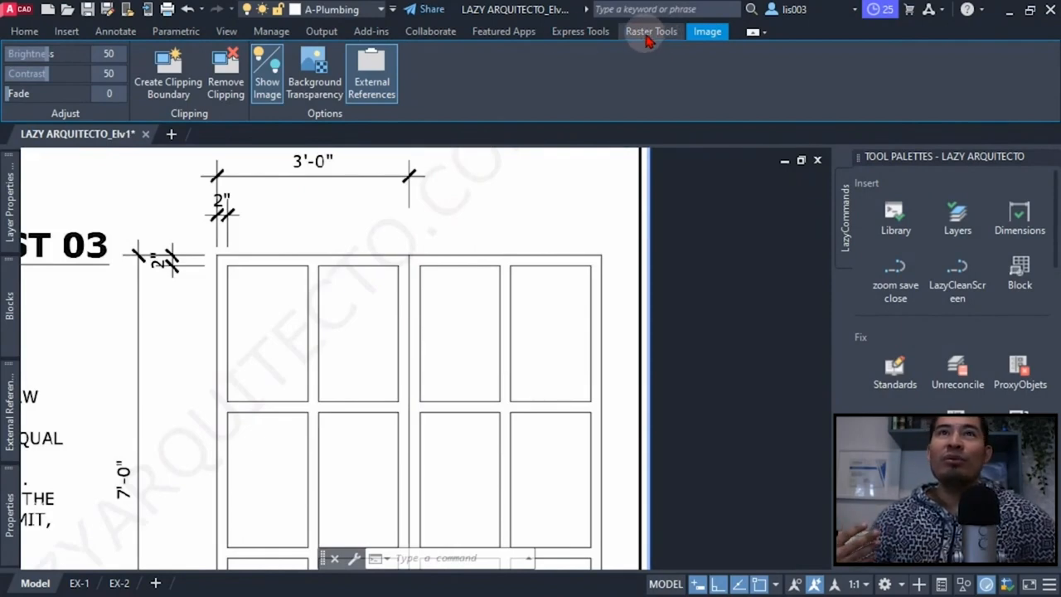
left_click(652, 32)
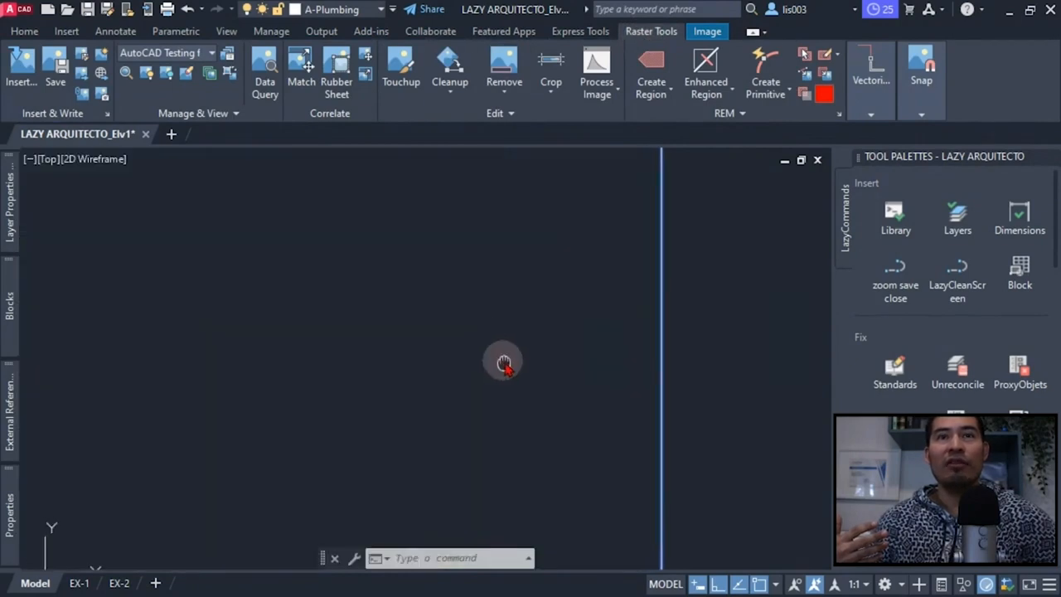
key("Escape")
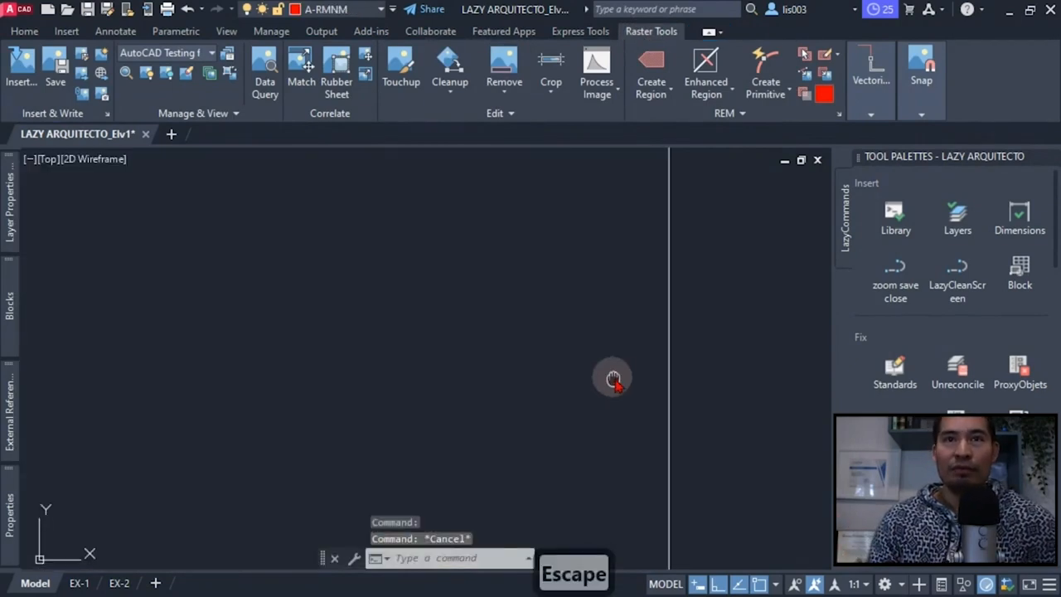
Trace a raster line along the door panel's top edge using Remove > Line, then reopen the Remove choices.
left_click(504, 75)
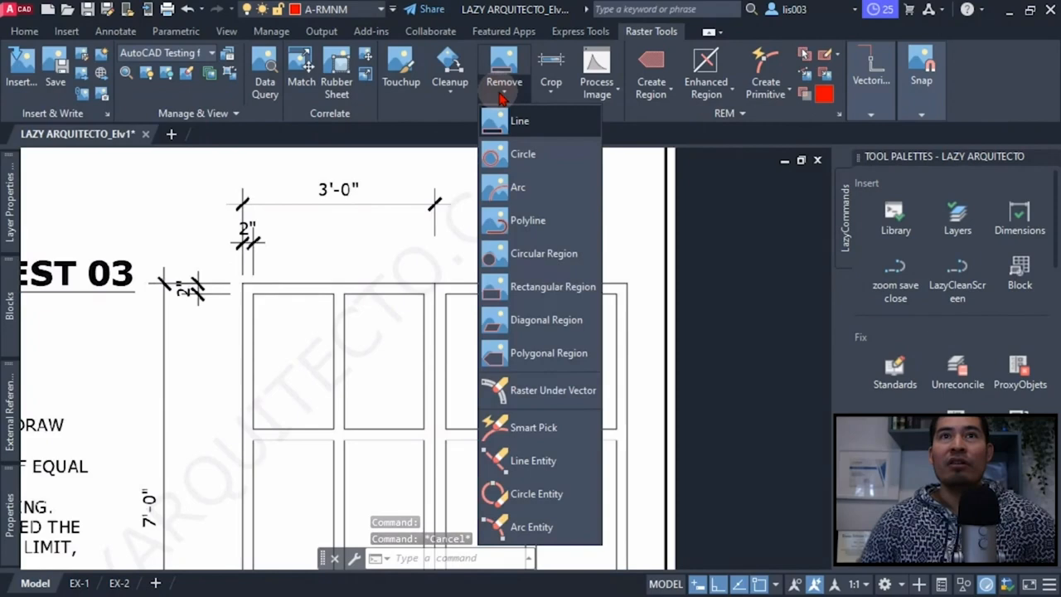
left_click(520, 119)
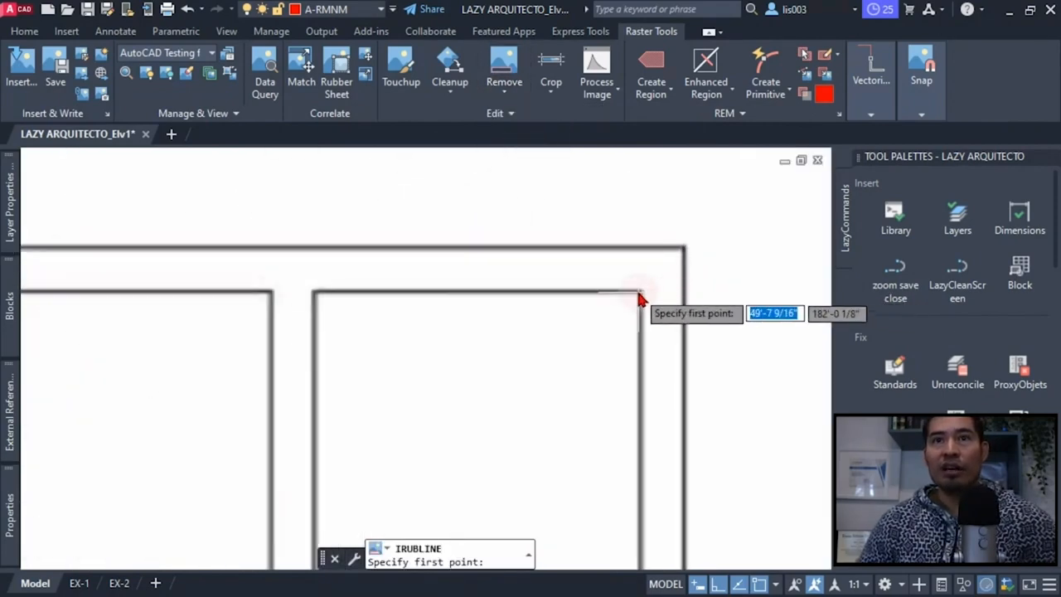
left_click(638, 297)
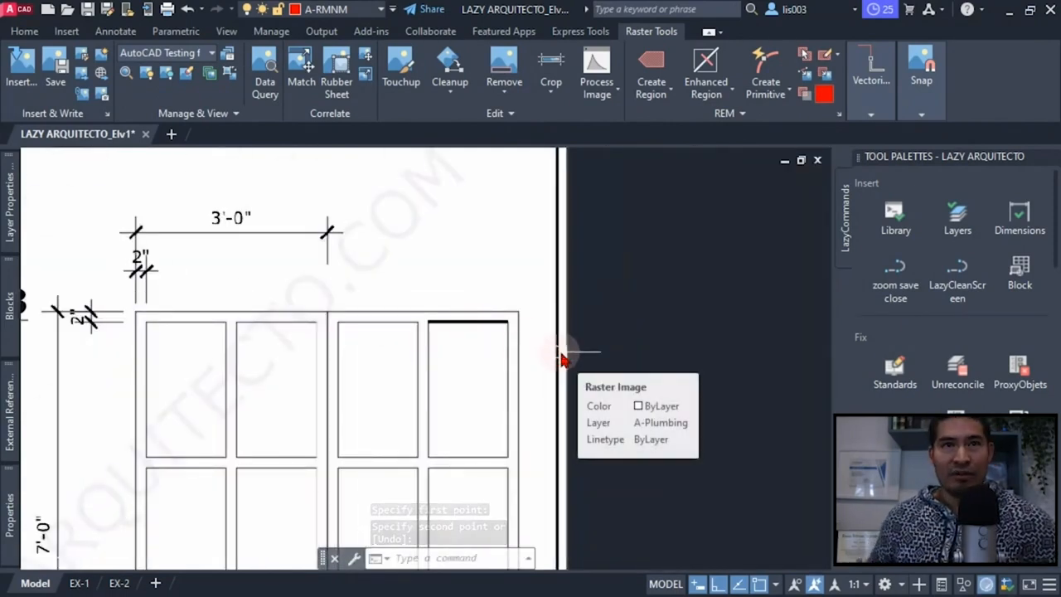
left_click(504, 69)
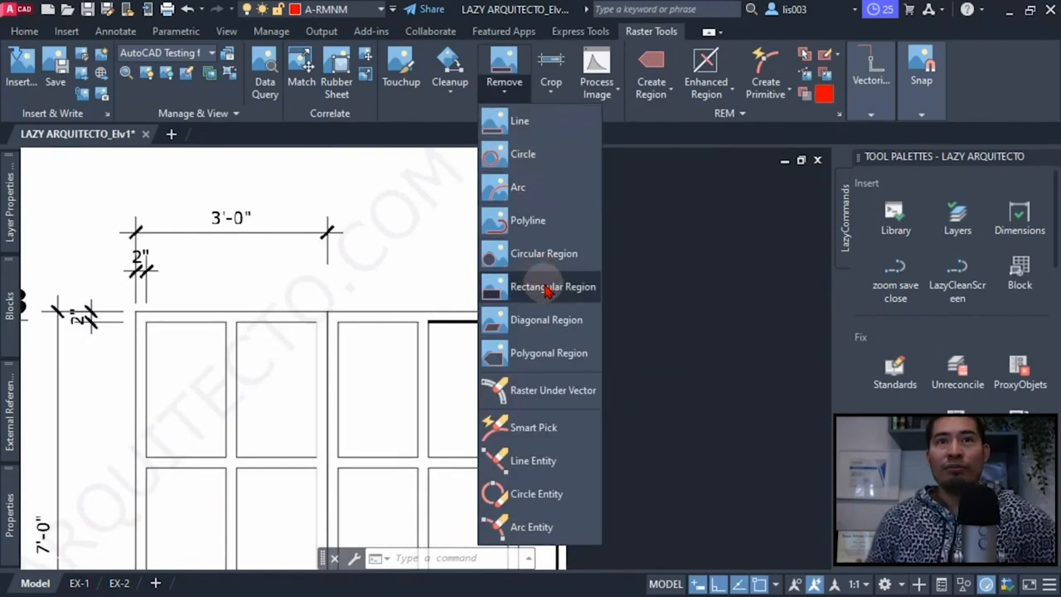
Remove a rectangular region over the third top-row door panel, leaving it solid black.
left_click(554, 285)
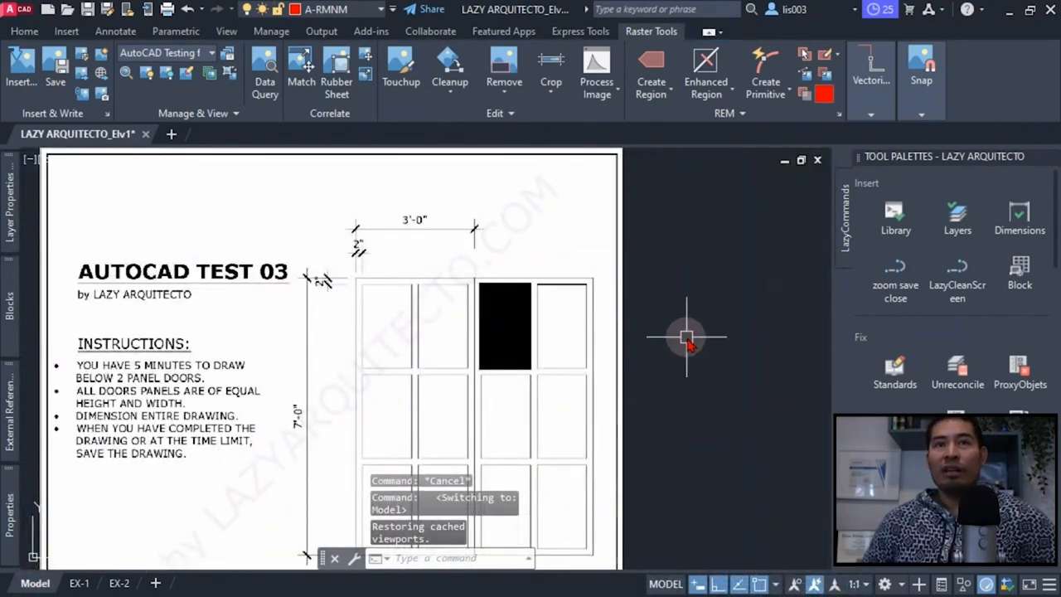
key("l")
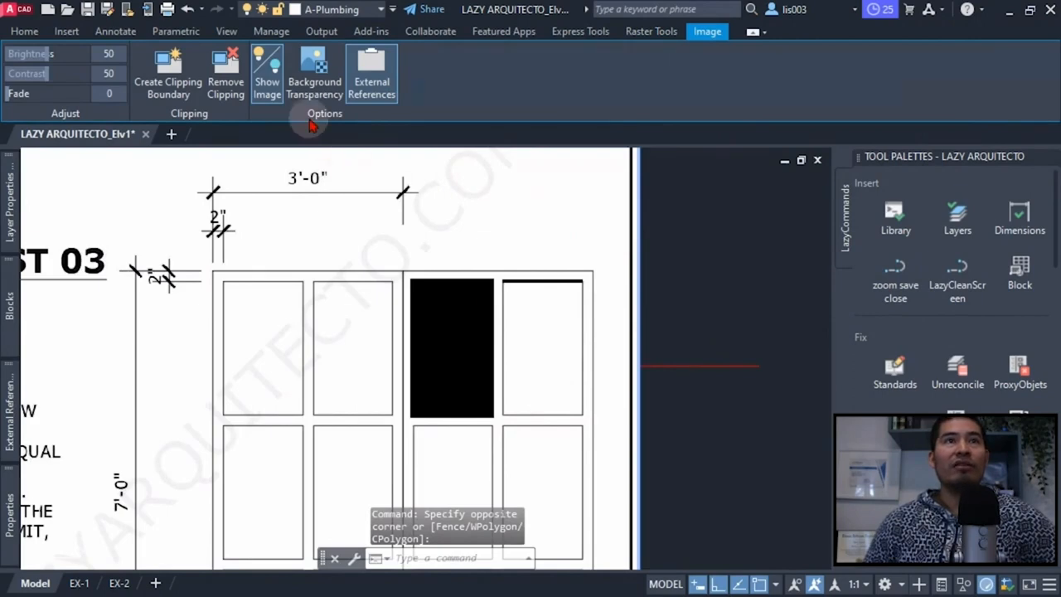
mouse_move(315, 73)
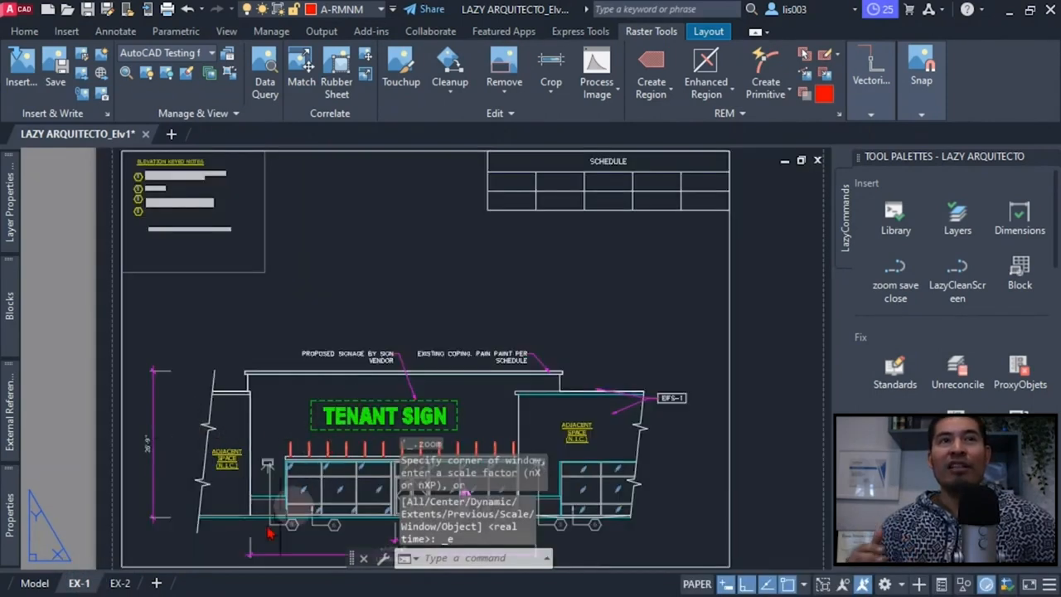
Switch to the EX-2 layout, then close the elevation drawing and save its changes.
left_click(119, 583)
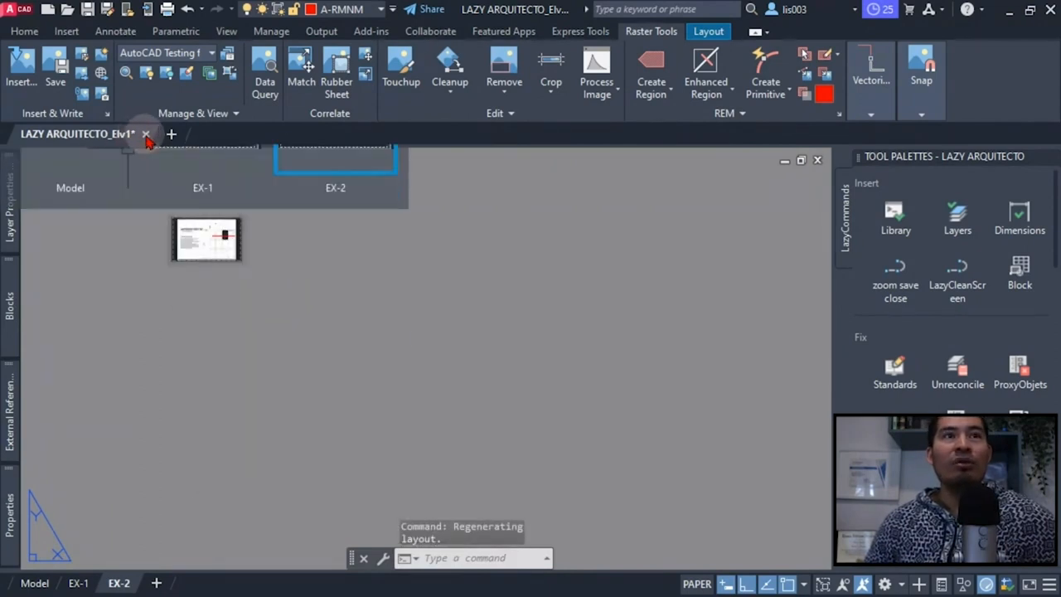
left_click(146, 133)
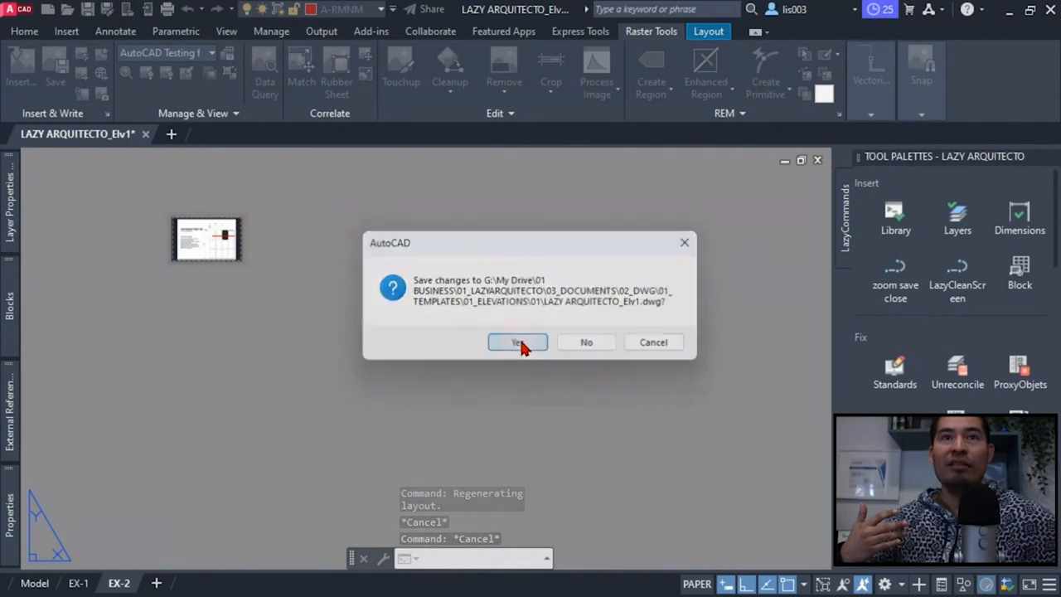
left_click(517, 341)
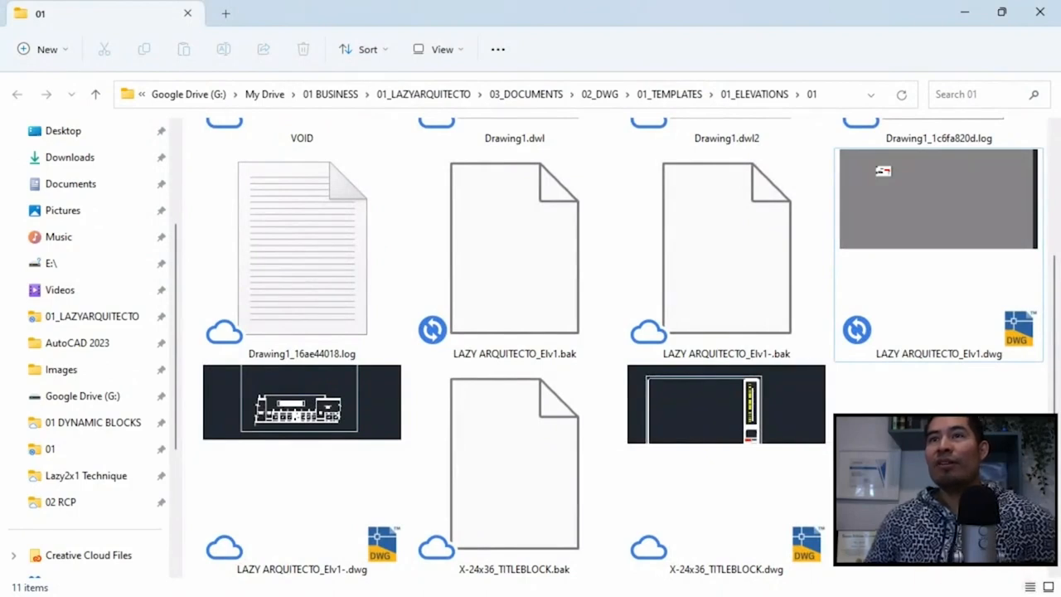
mouse_move(902, 176)
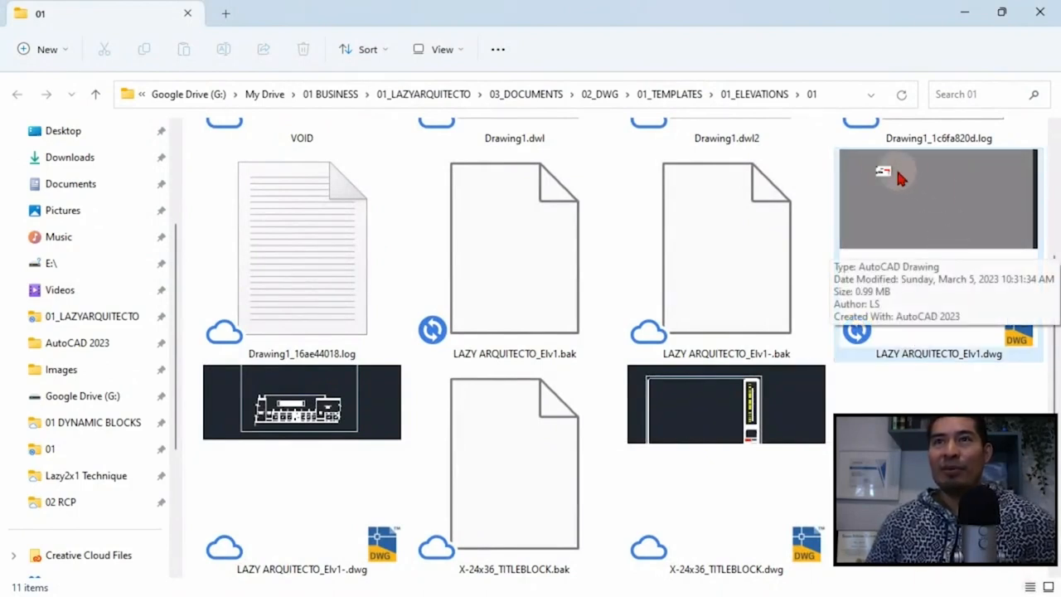
mouse_move(895, 189)
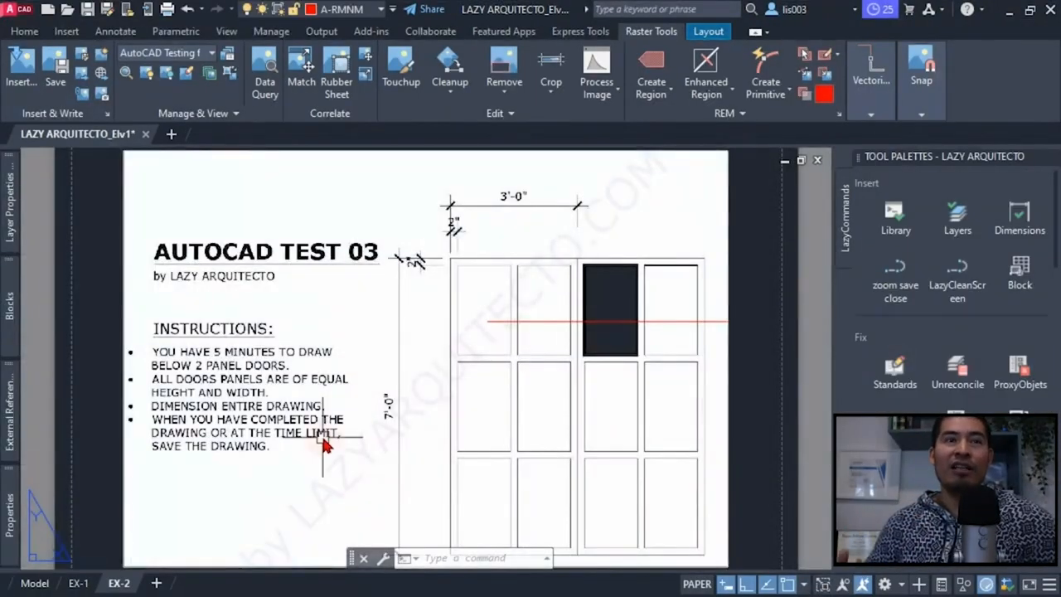
mouse_move(153, 392)
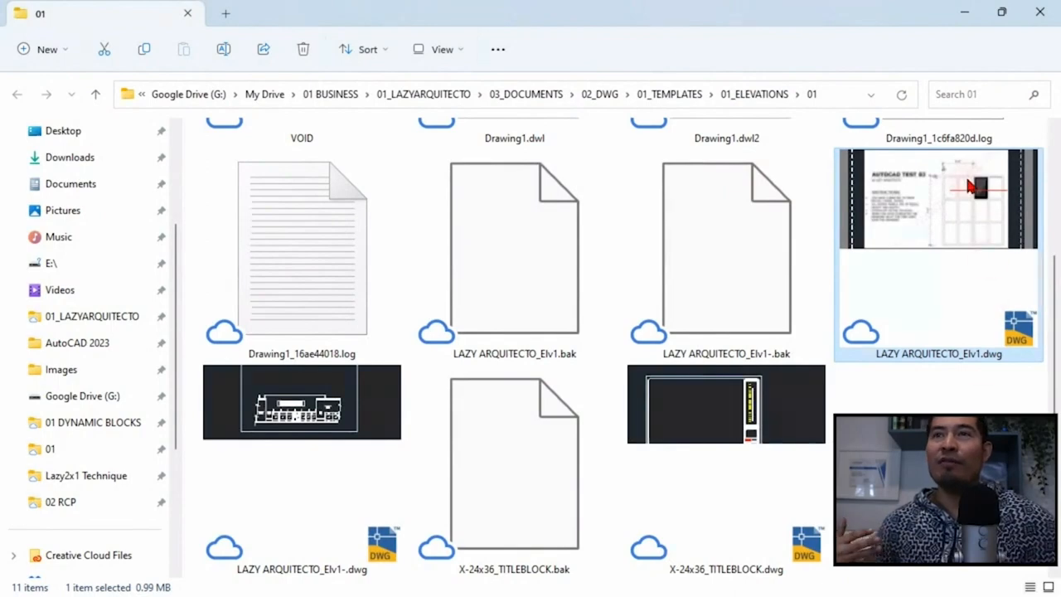
mouse_move(966, 246)
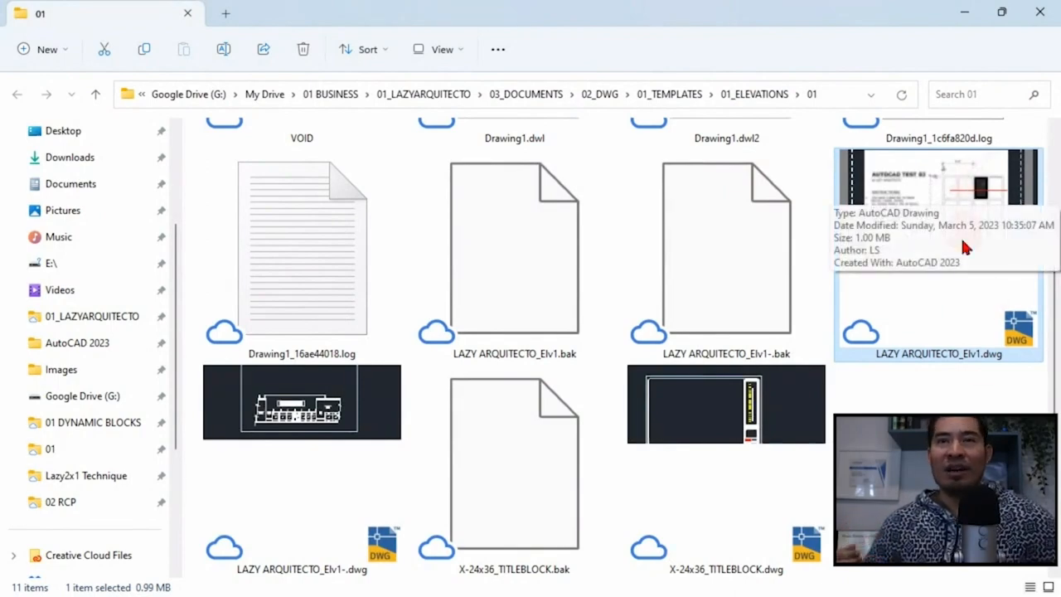
mouse_move(937, 199)
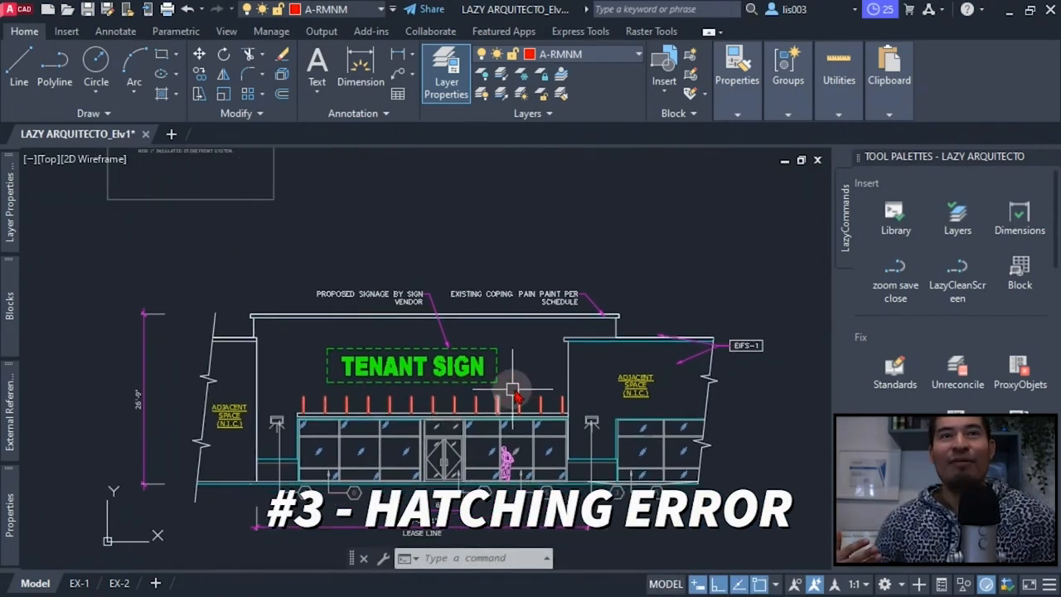
type("h")
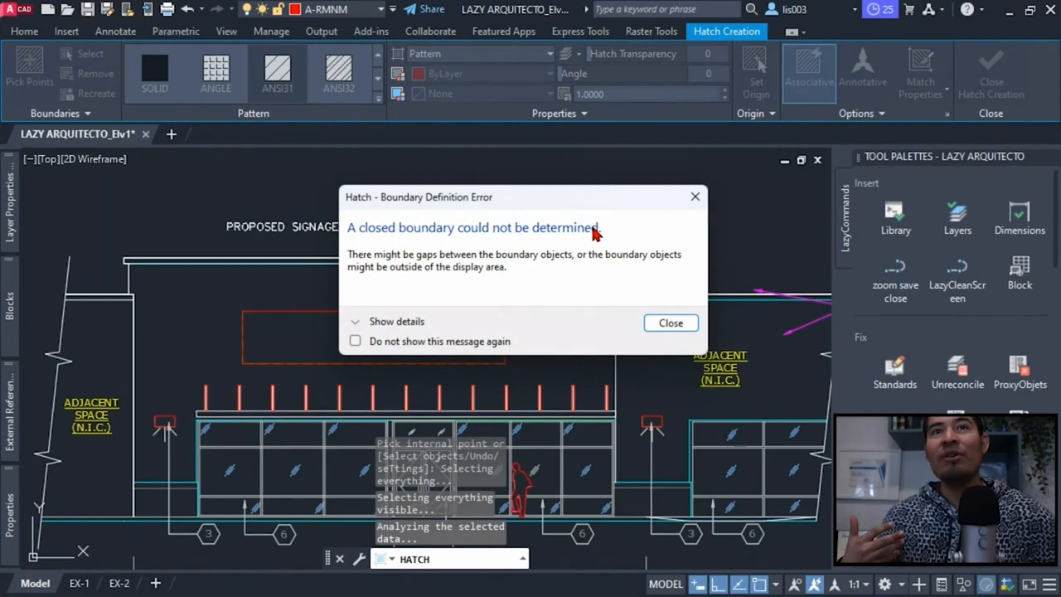
mouse_move(601, 239)
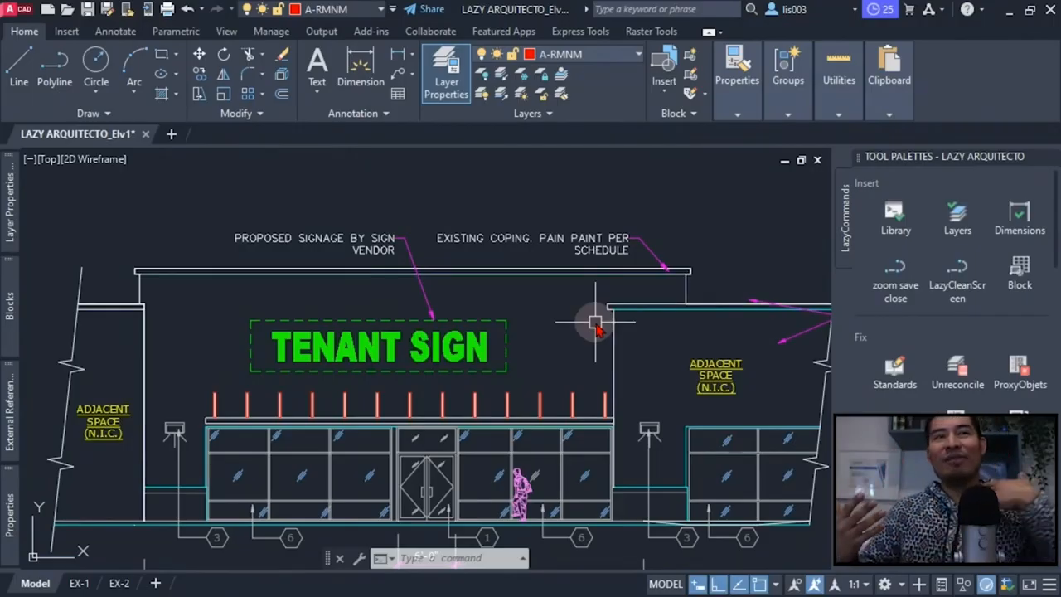
mouse_move(269, 306)
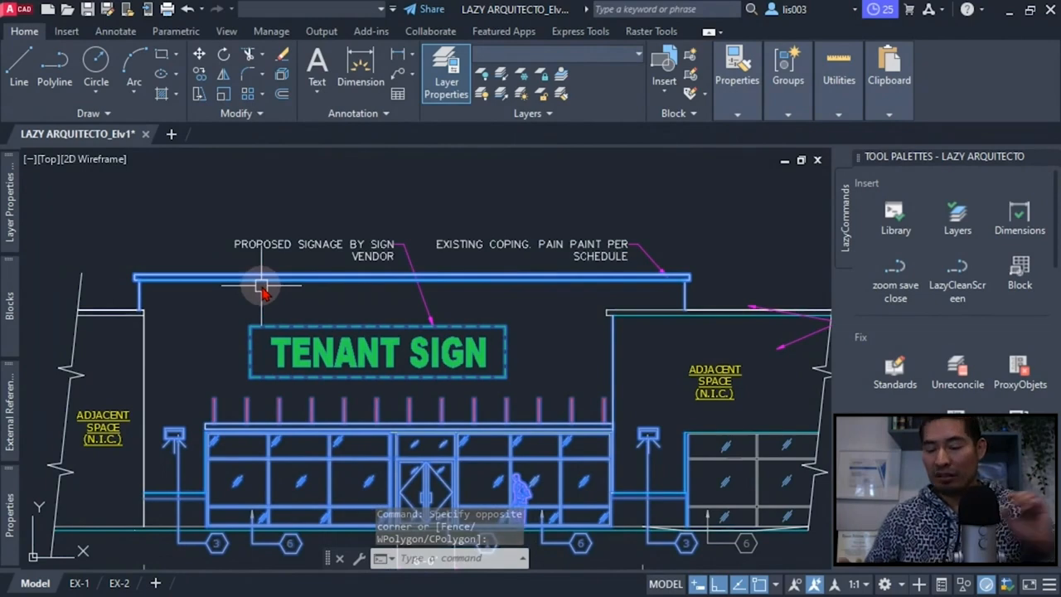
Start the FLATTEN command to flatten the storefront elevation geometry to one plane.
type("flatte")
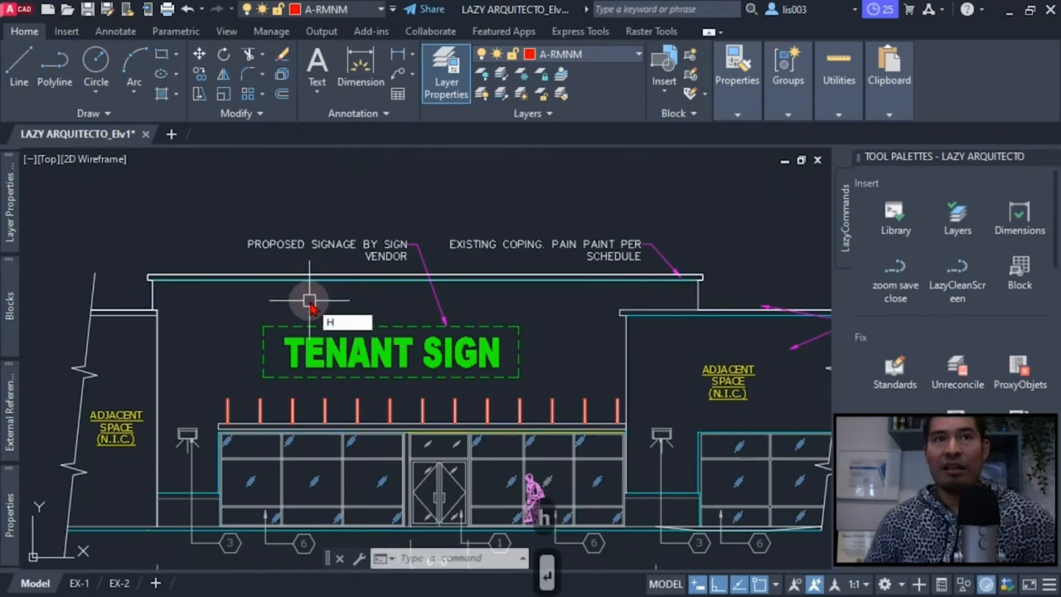
left_click(311, 301)
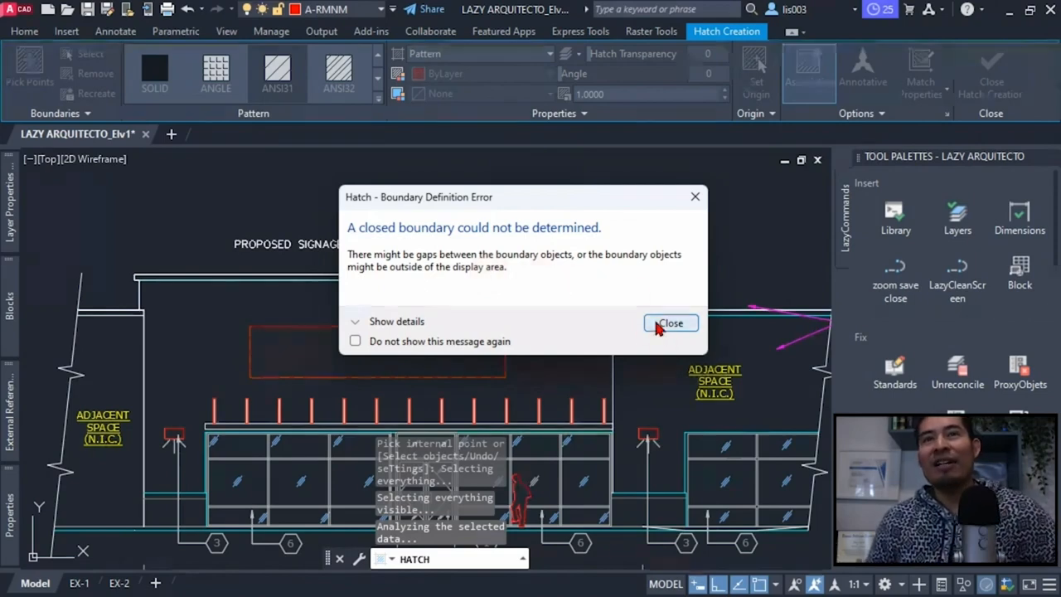
left_click(670, 321)
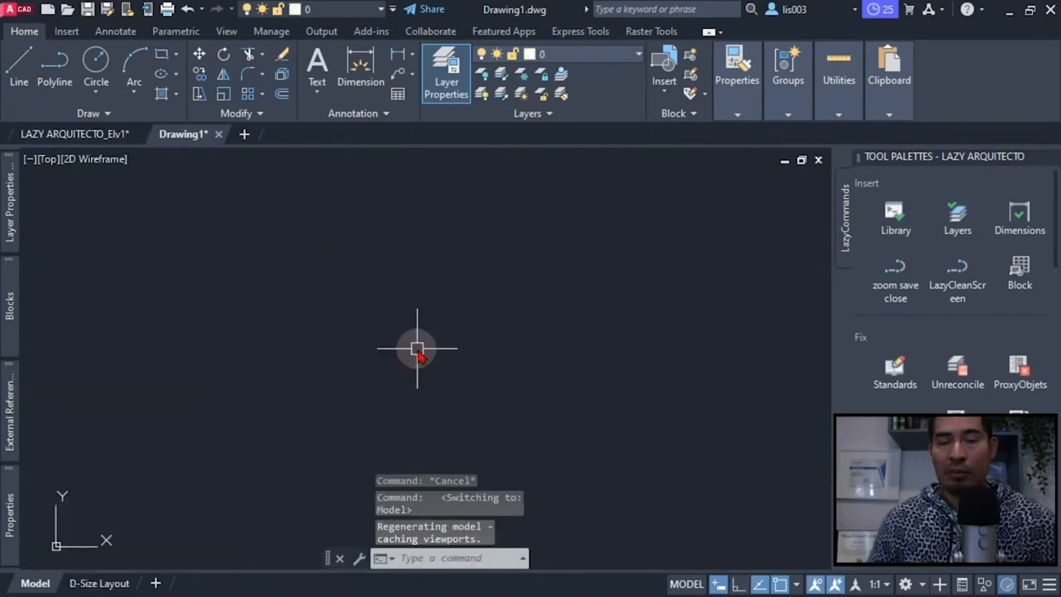
type("Misty")
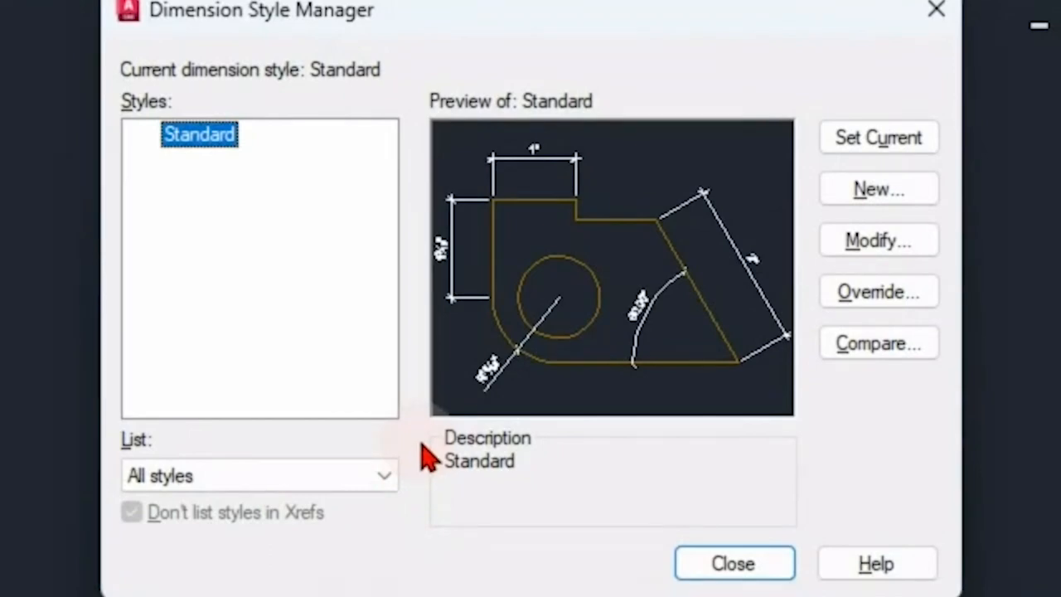
mouse_move(202, 136)
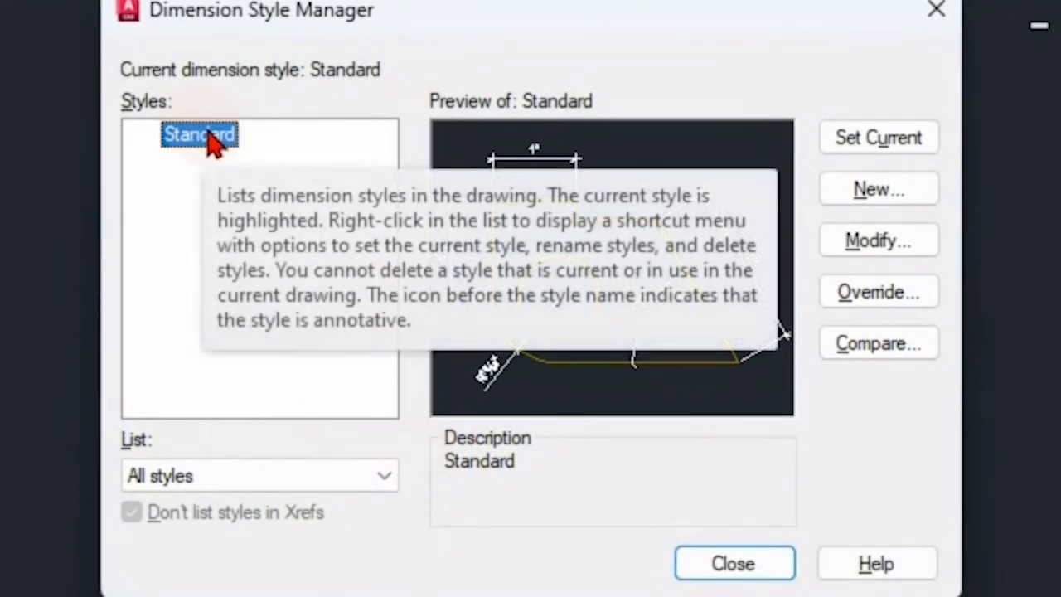
mouse_move(365, 335)
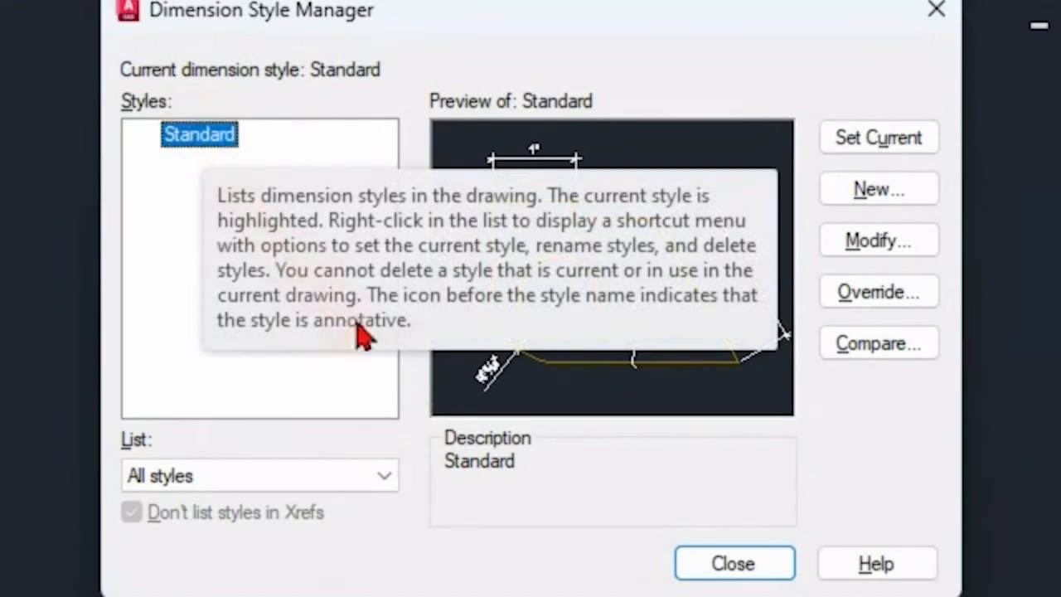
mouse_move(431, 414)
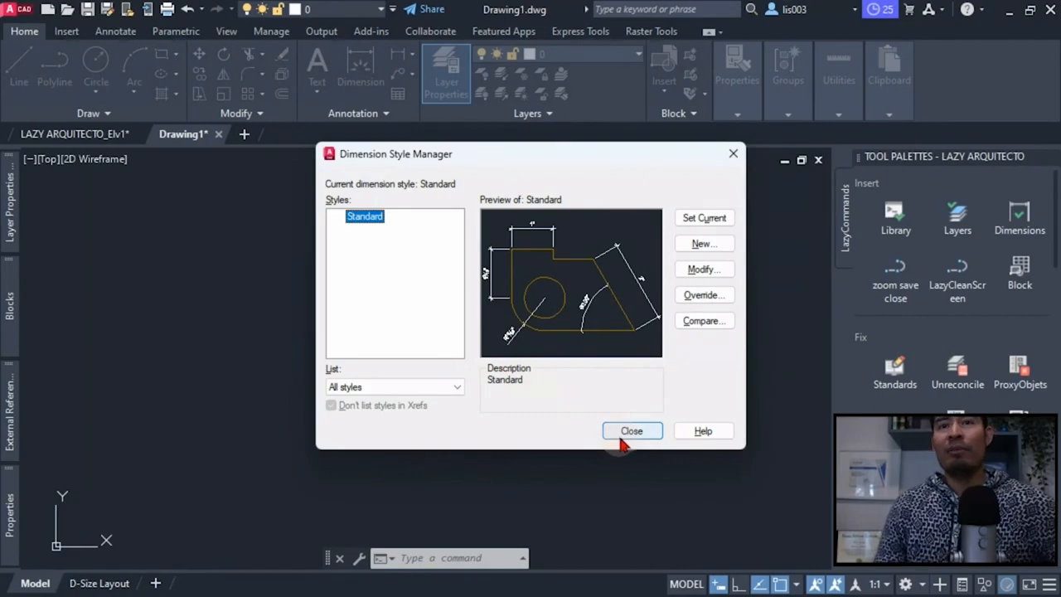
left_click(632, 431)
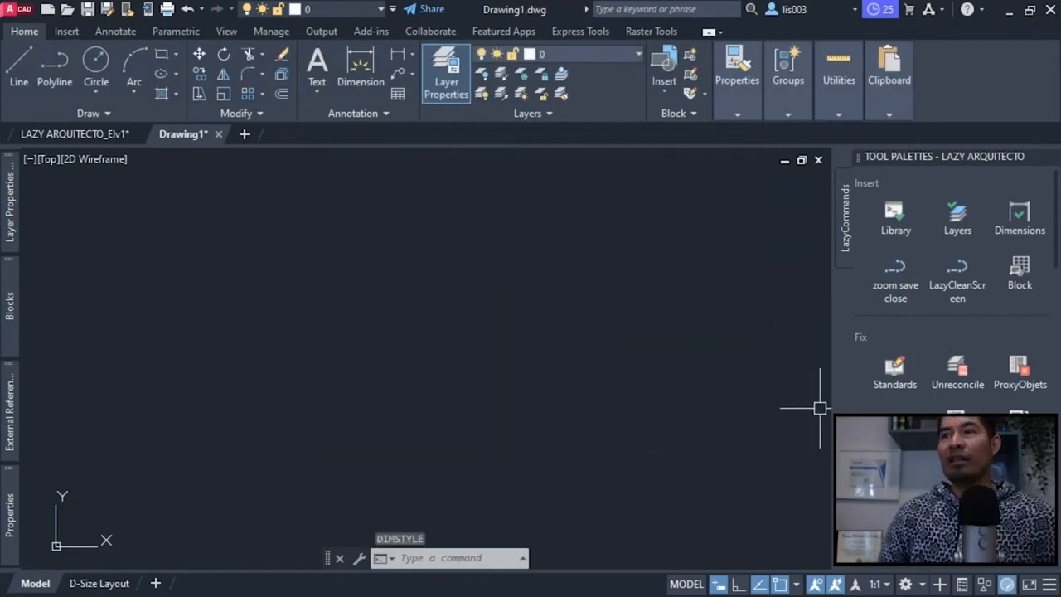